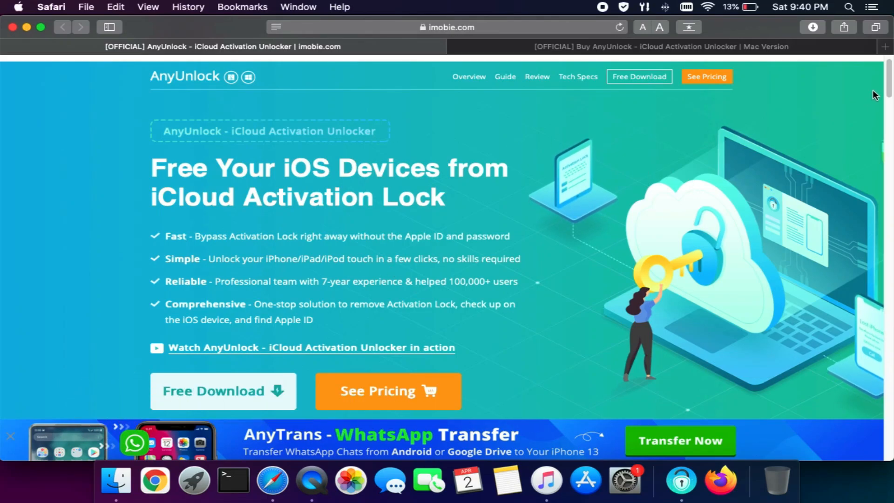
Step: Launch AnyUnlock iCloud Activation Unlocker from its installer window icon
scroll("down", 3)
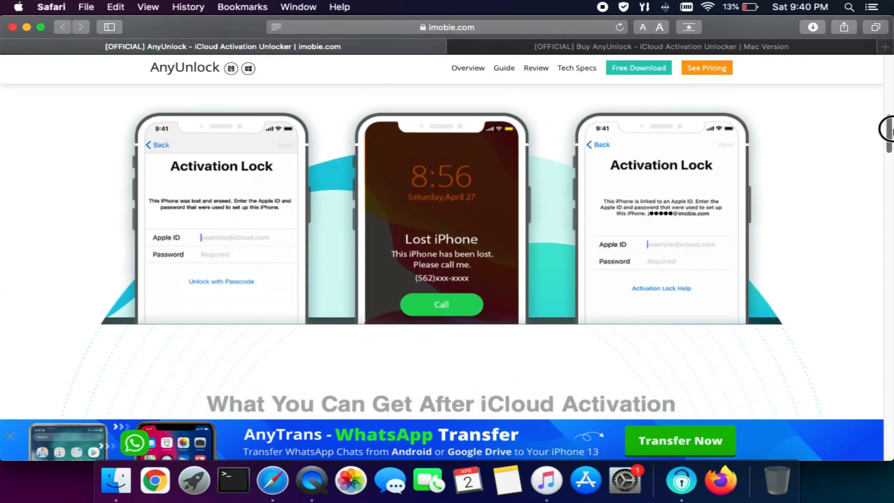
scroll("down", 3)
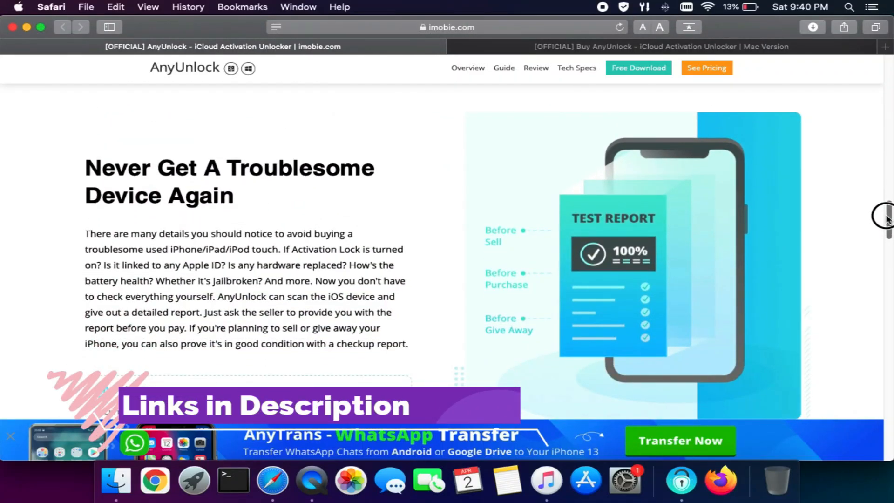
scroll("down", 3)
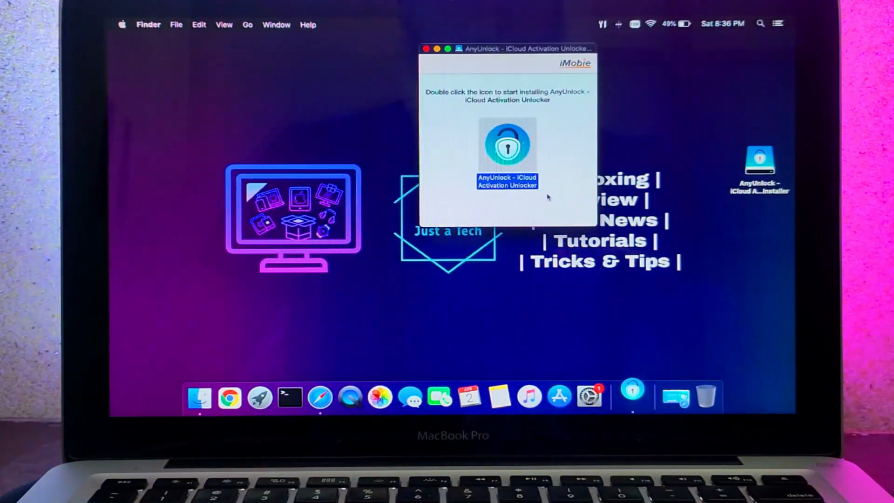
double_click(507, 144)
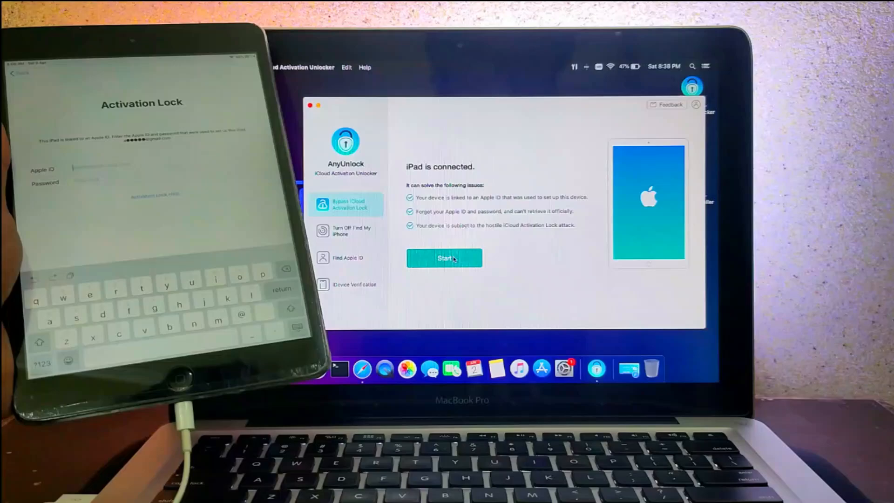
Step: Start the Bypass iCloud Activation Lock flow to reach the iPad's device details
left_click(443, 258)
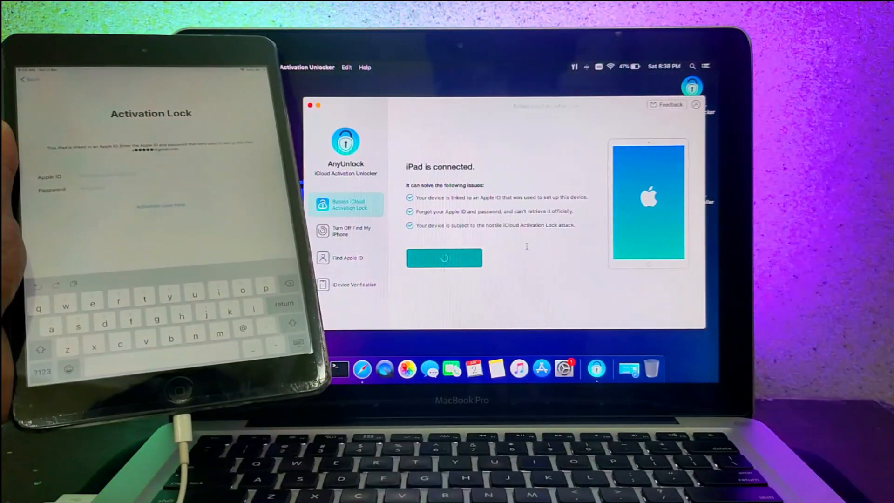
left_click(444, 258)
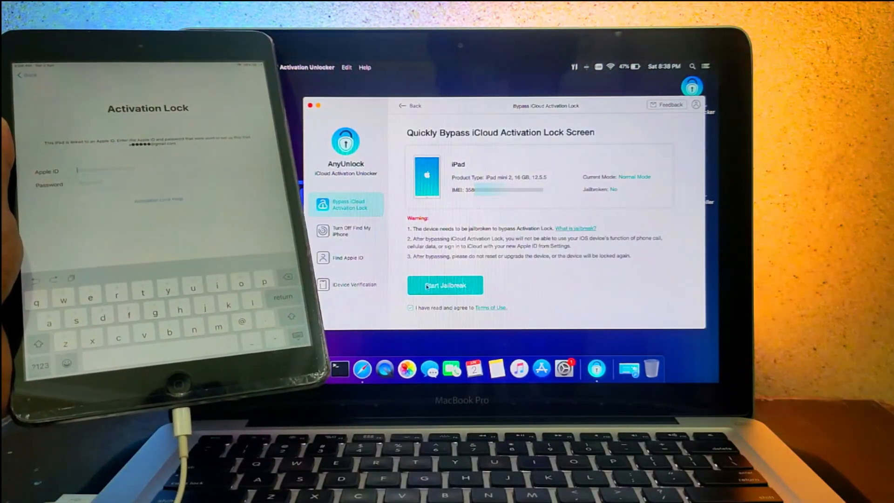
Step: Start Jailbreak and select iPad mini 2 to show its DFU mode entry steps
left_click(445, 286)
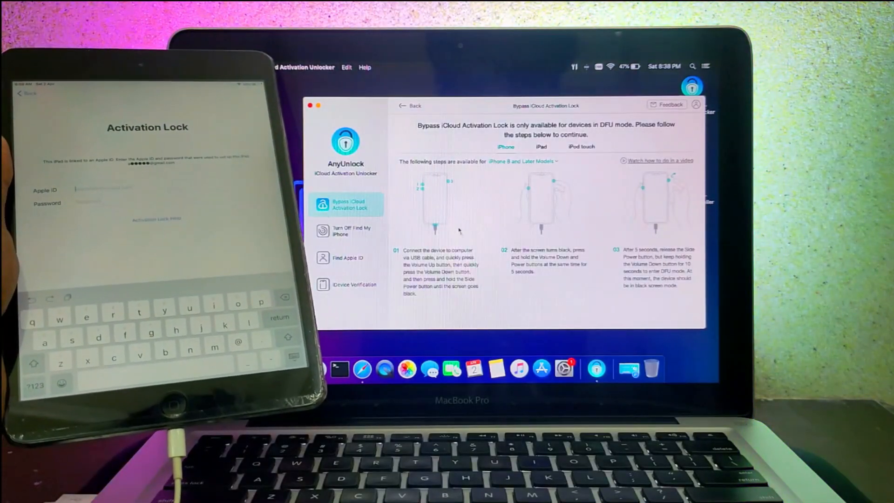
left_click(581, 146)
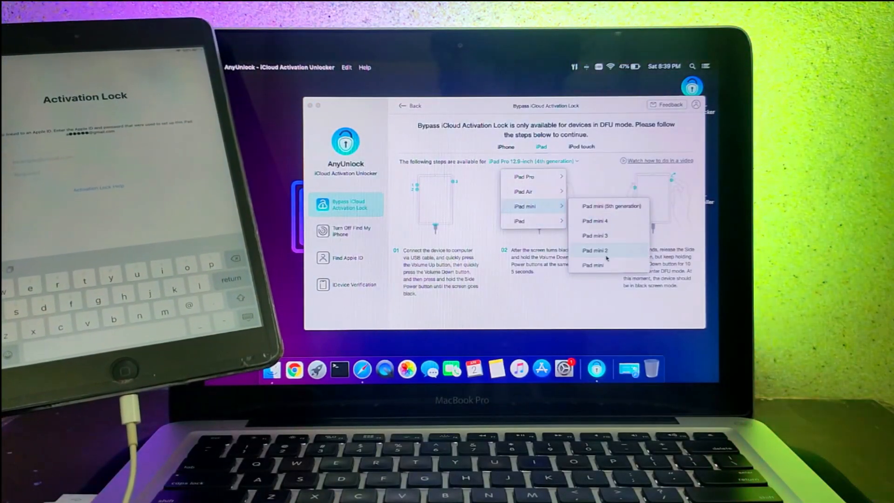
left_click(594, 249)
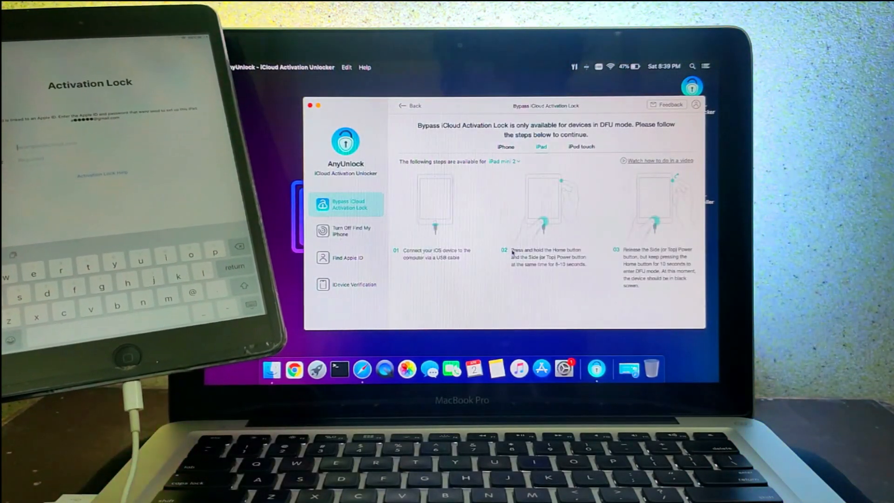